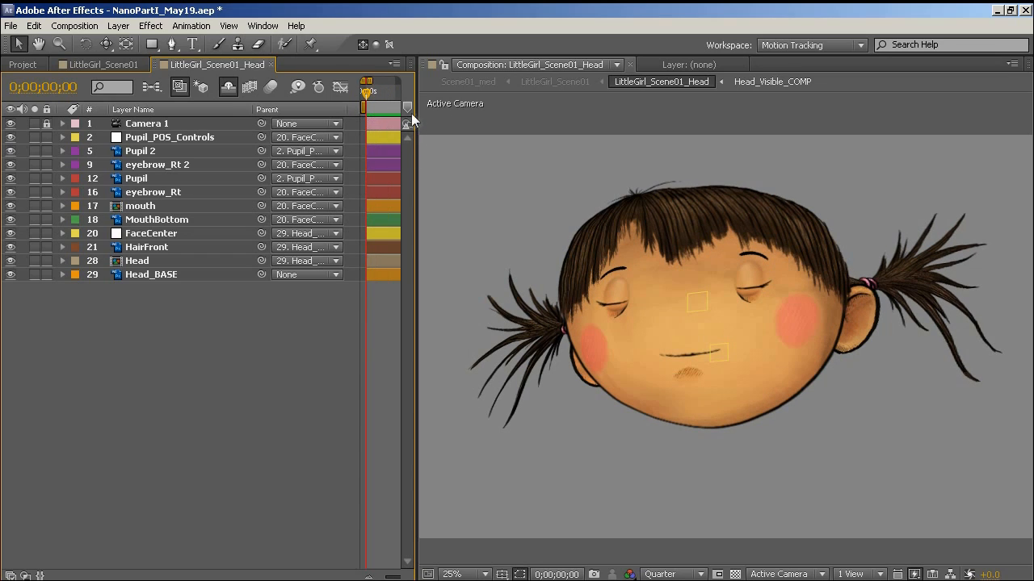
mouse_move(414, 115)
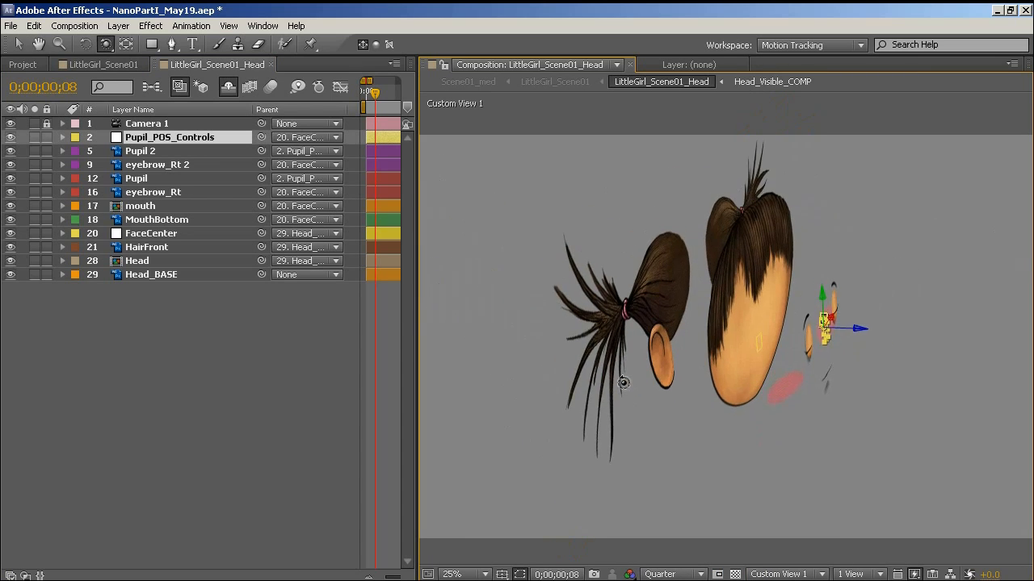
Step: Reveal FaceCenter's keyframed X and Y Rotation and view the face through Camera 1
left_click(151, 234)
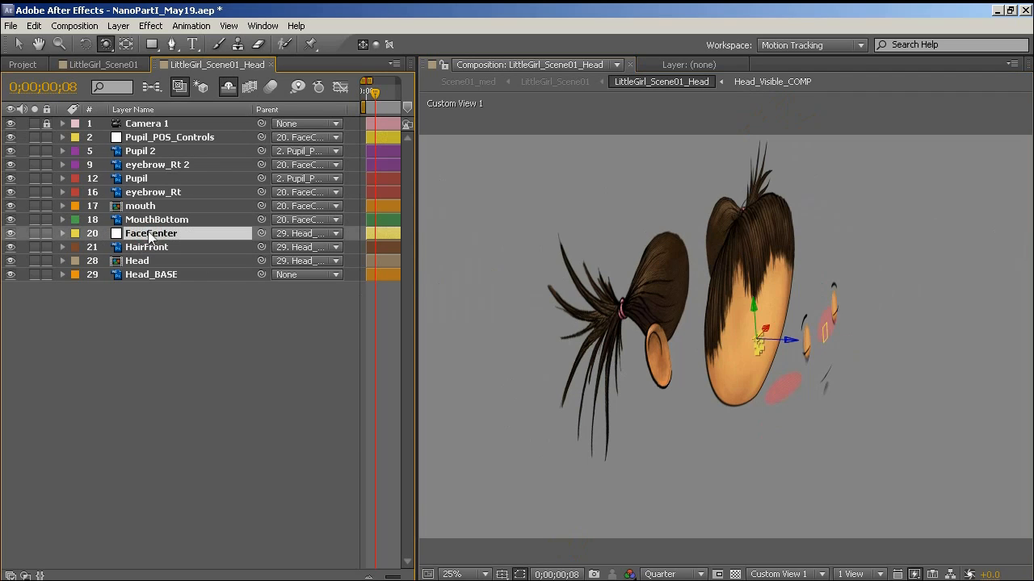
left_click(63, 233)
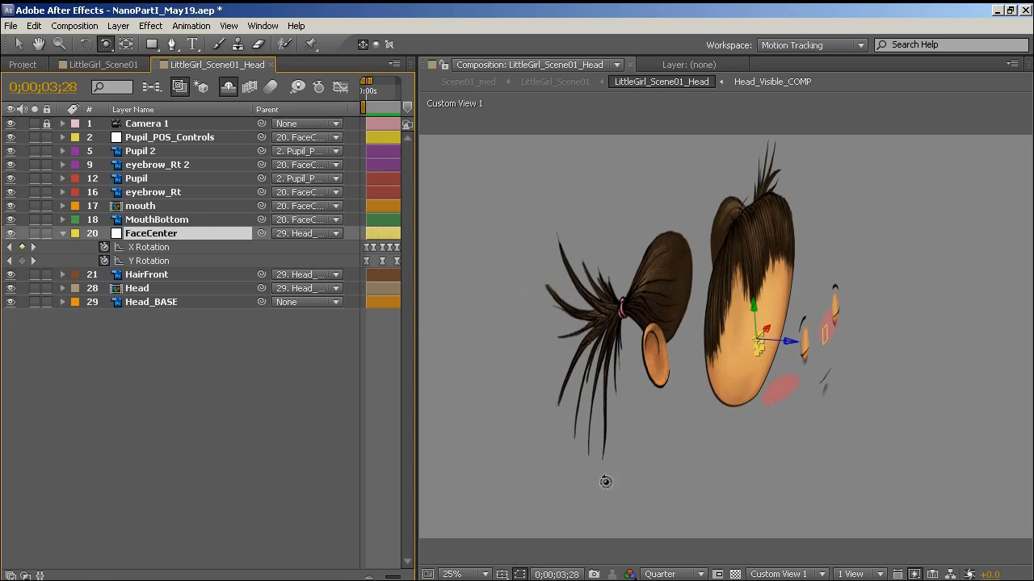
left_click(783, 574)
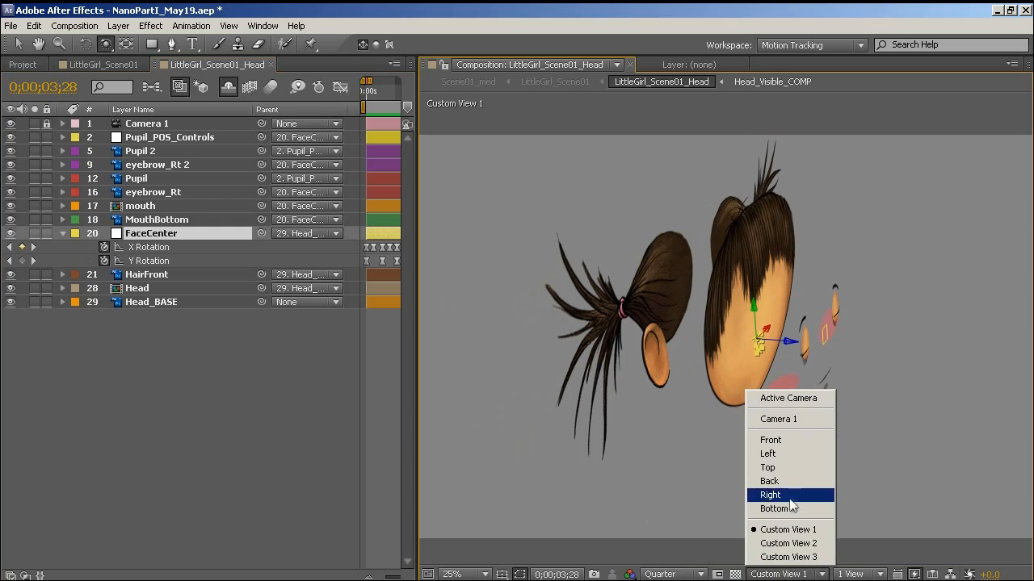
left_click(777, 419)
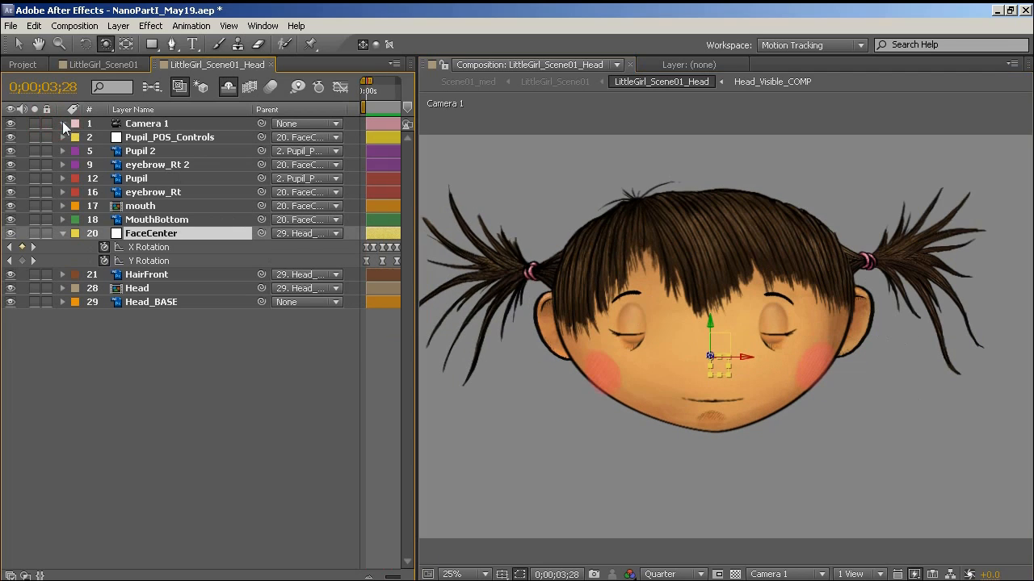
Step: Inspect Camera 1's Camera Options, then switch the 3D view back to Custom View 1
left_click(63, 124)
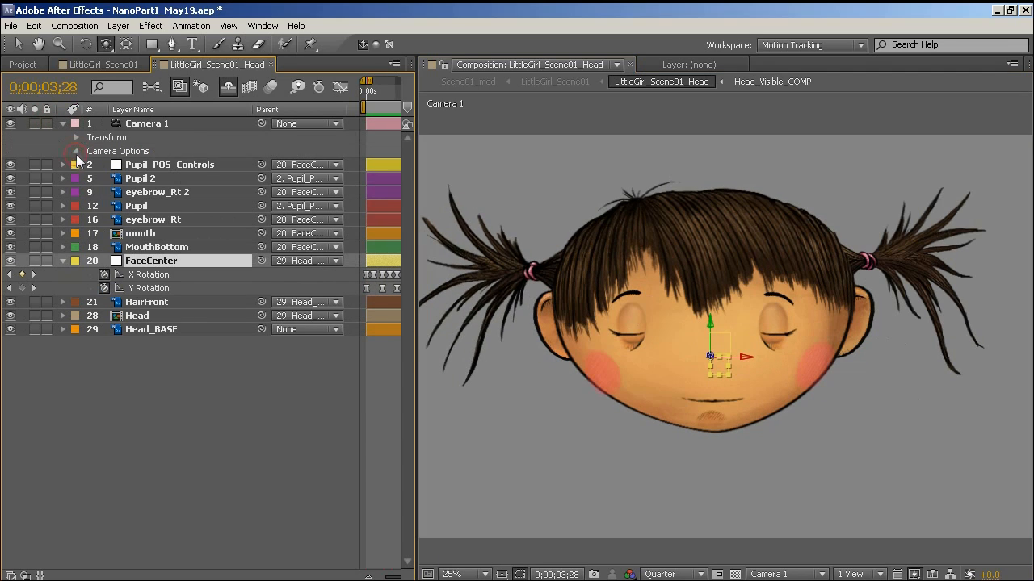
left_click(77, 151)
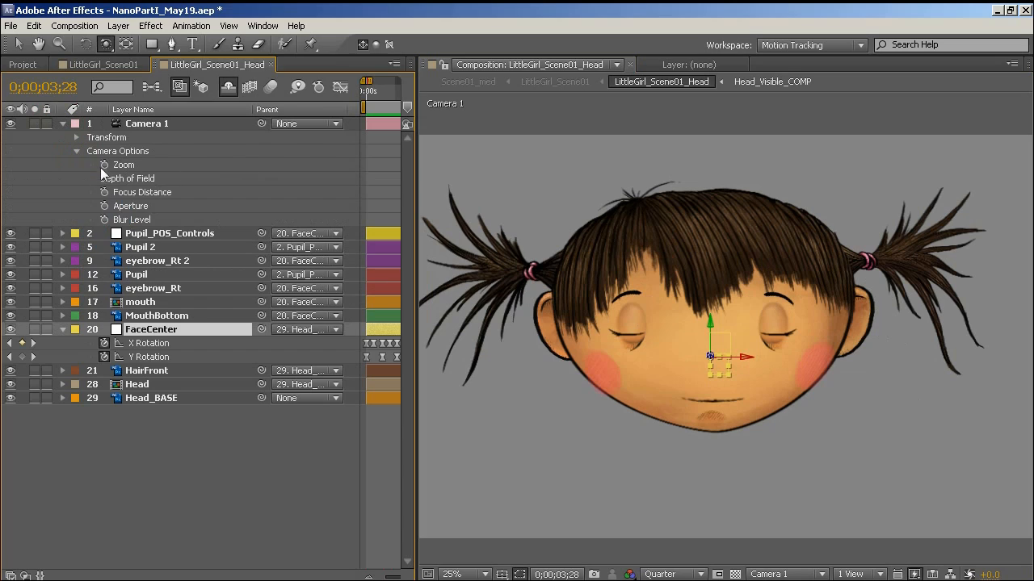
mouse_move(76, 155)
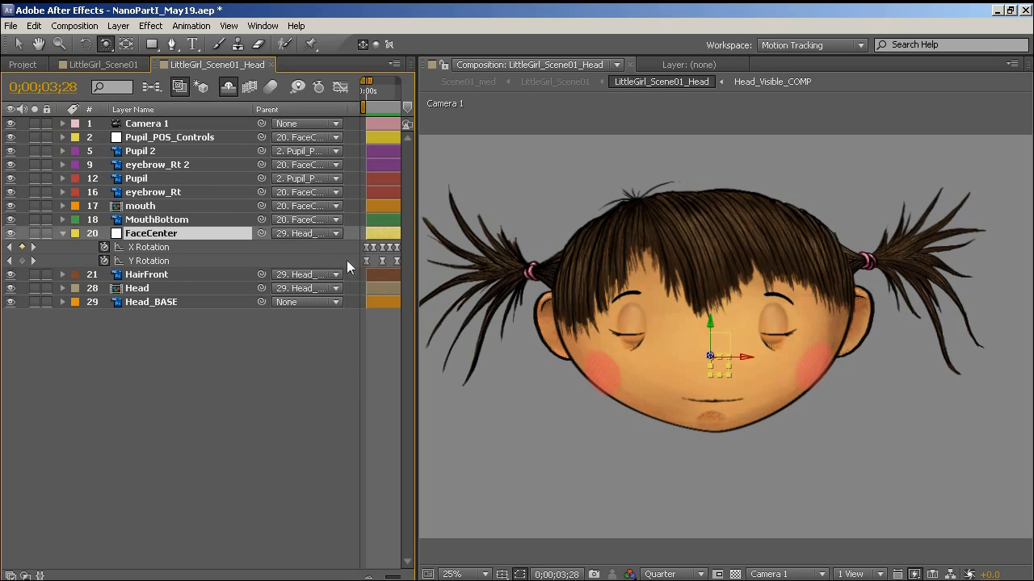
mouse_move(340, 258)
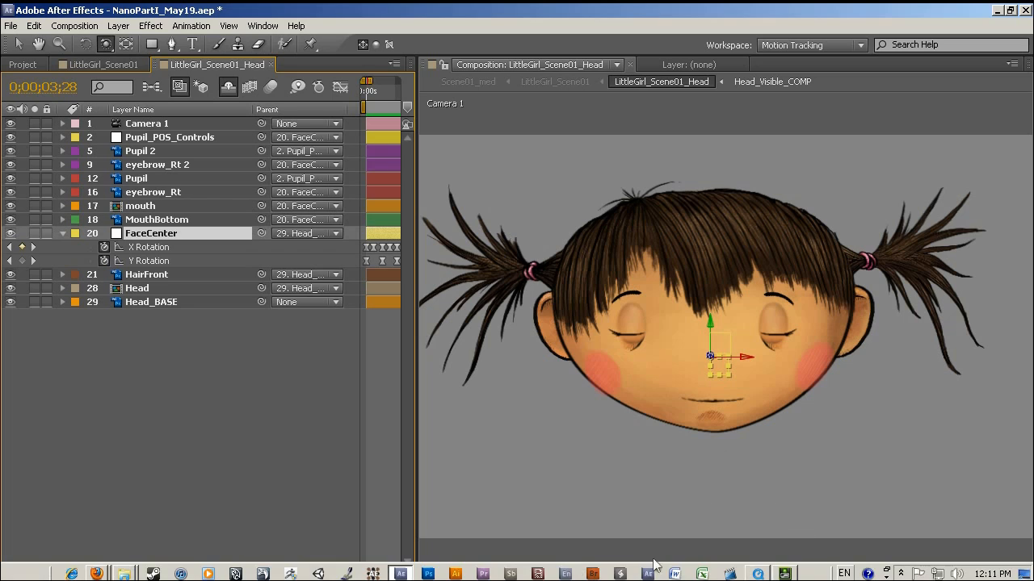
left_click(660, 574)
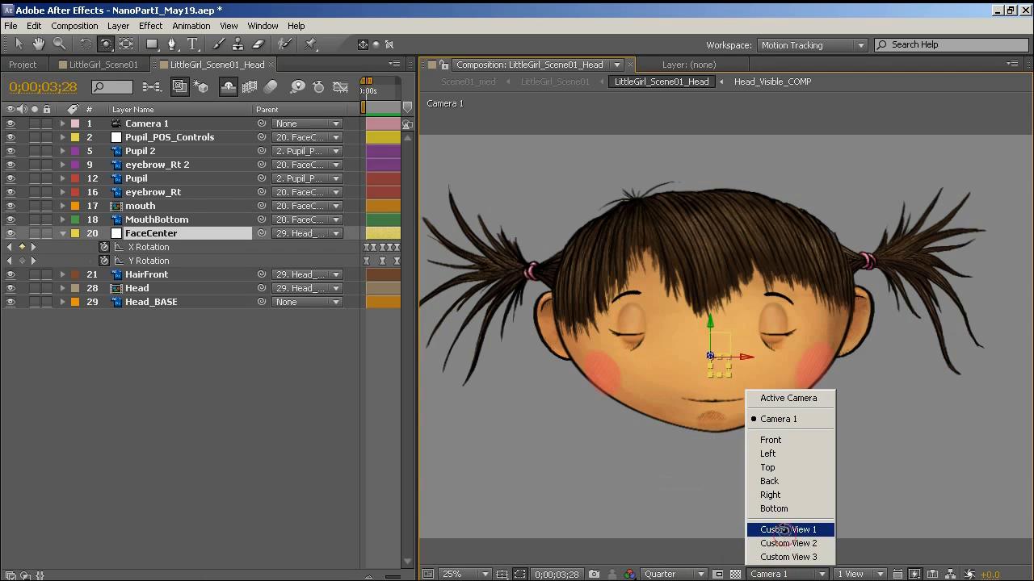
left_click(788, 530)
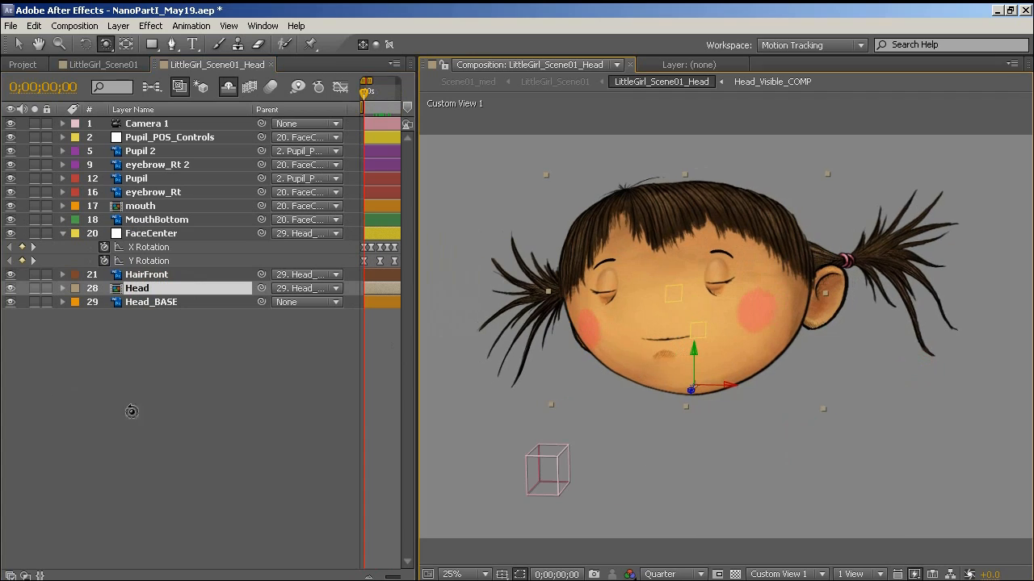
Step: In Head_Visible_COMP, select Head/GirlFront_FLAT.psd, widen the timeline and show its Mesh Warp grid
left_click(332, 69)
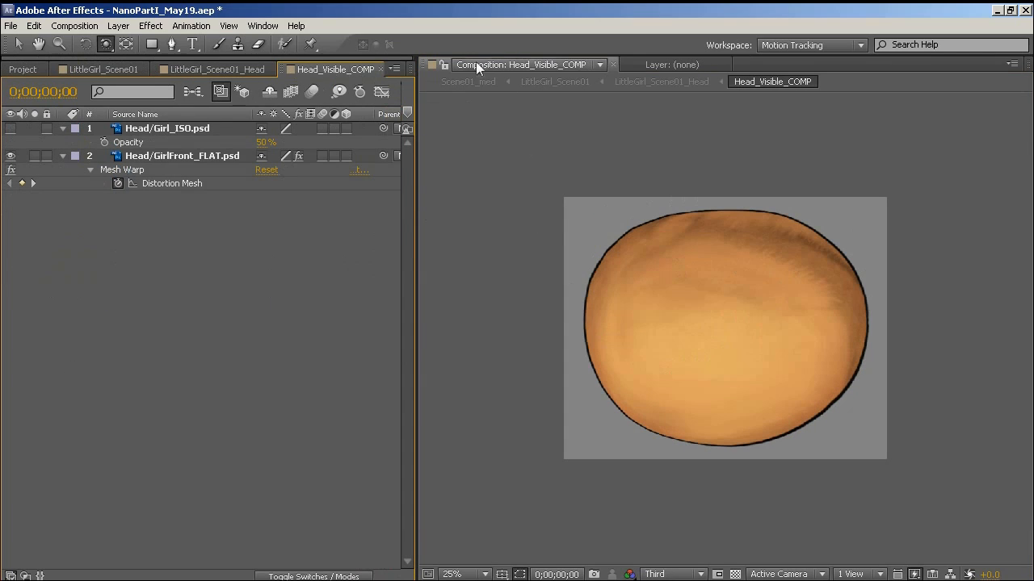
left_click(182, 156)
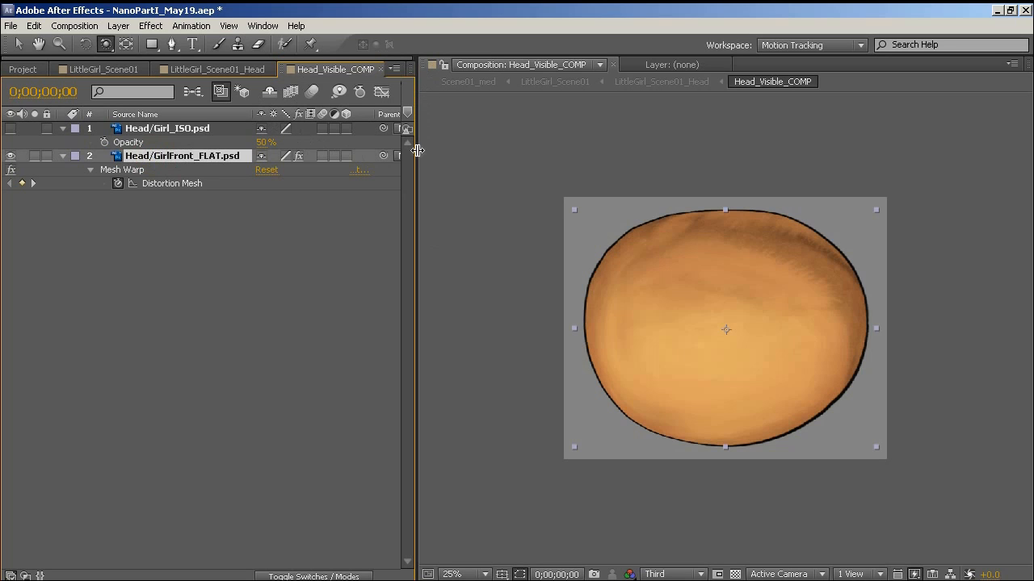
left_click_drag(418, 150, 554, 151)
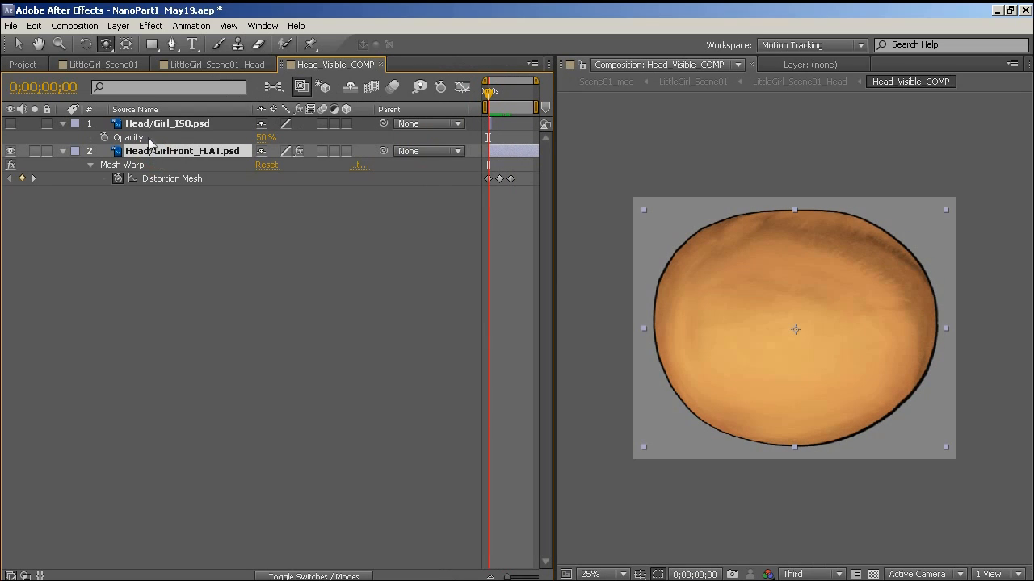
left_click(90, 178)
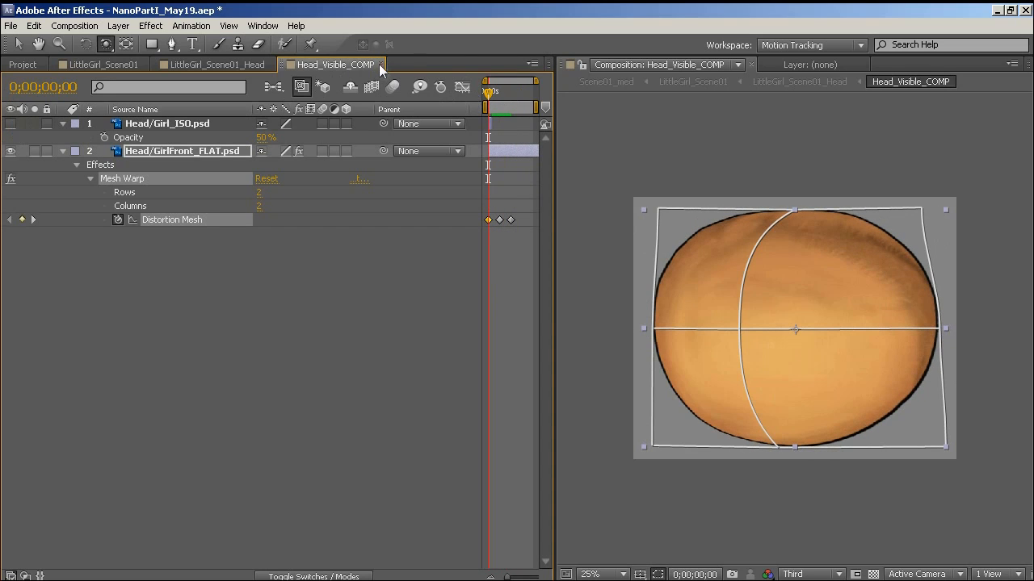
left_click(214, 64)
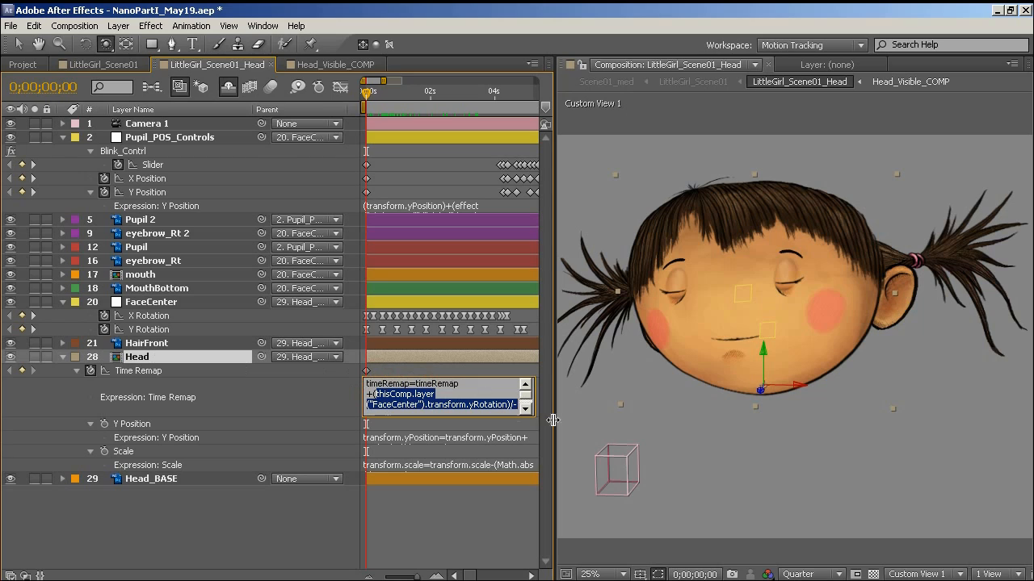
mouse_move(177, 317)
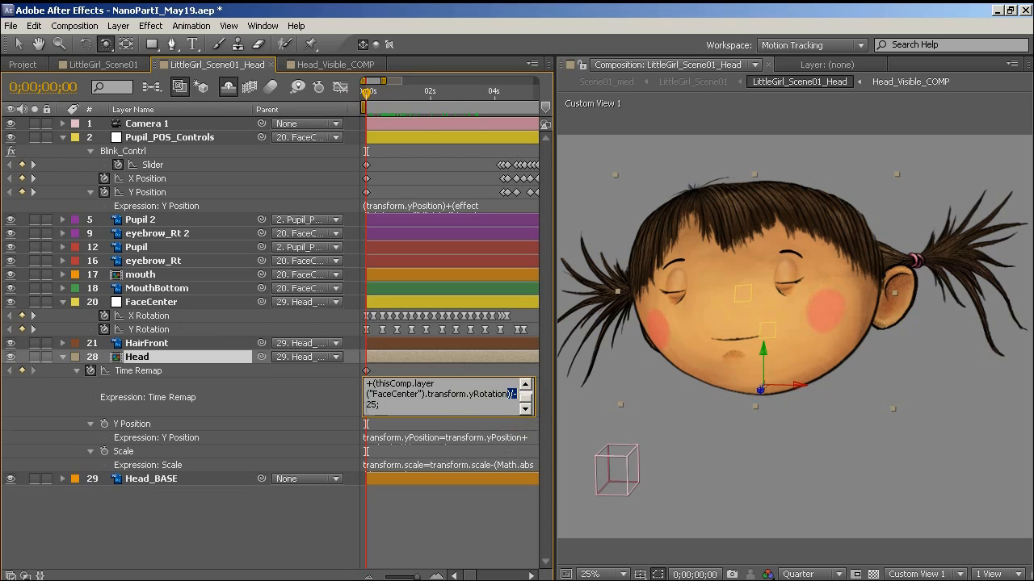
mouse_move(353, 350)
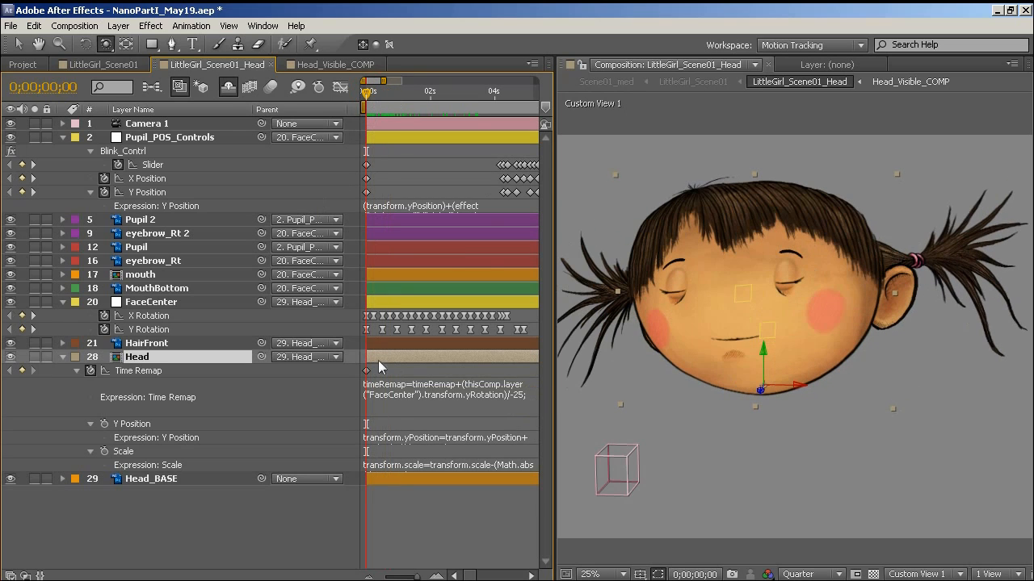
mouse_move(475, 370)
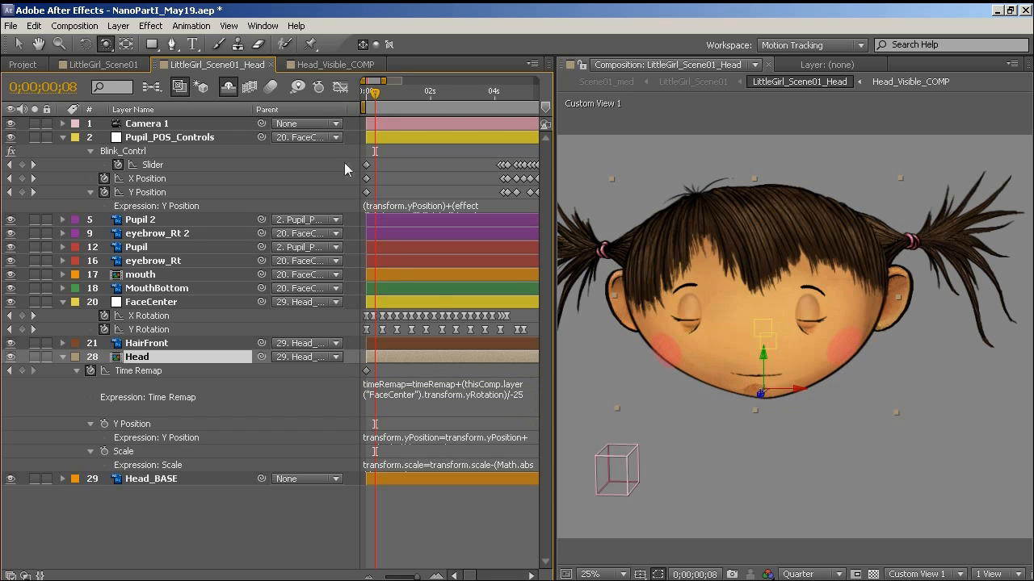
Step: Add thisComp.layer("FaceCenter").transform.yRotation/-25 to the Head layer's Time Remap expression
left_click(379, 91)
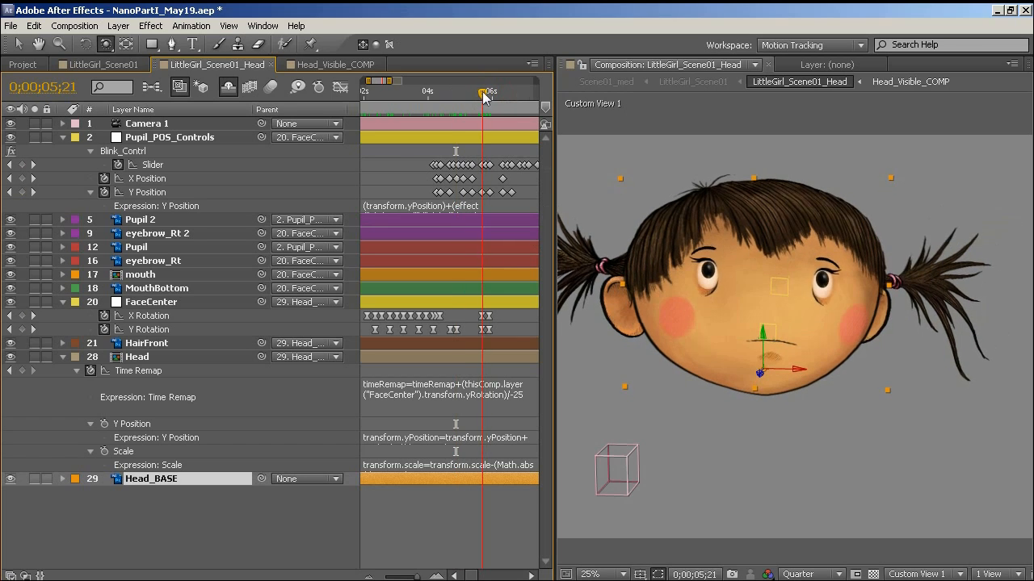
Step: Scrub to the eyes-closed frame, view through Camera 1, and reveal all shy layers
left_click_drag(482, 91, 489, 90)
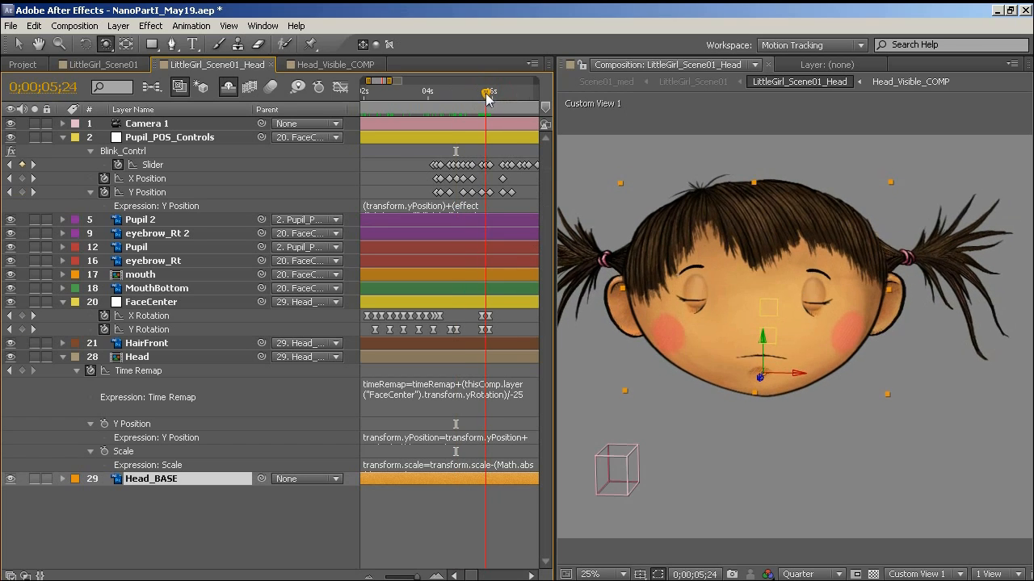
left_click_drag(489, 91, 484, 91)
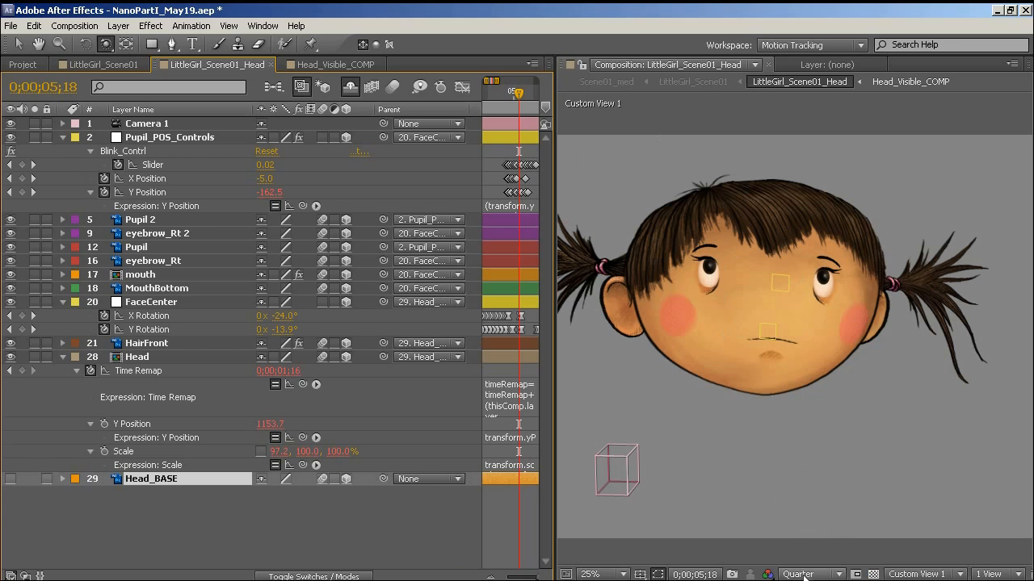
left_click(926, 575)
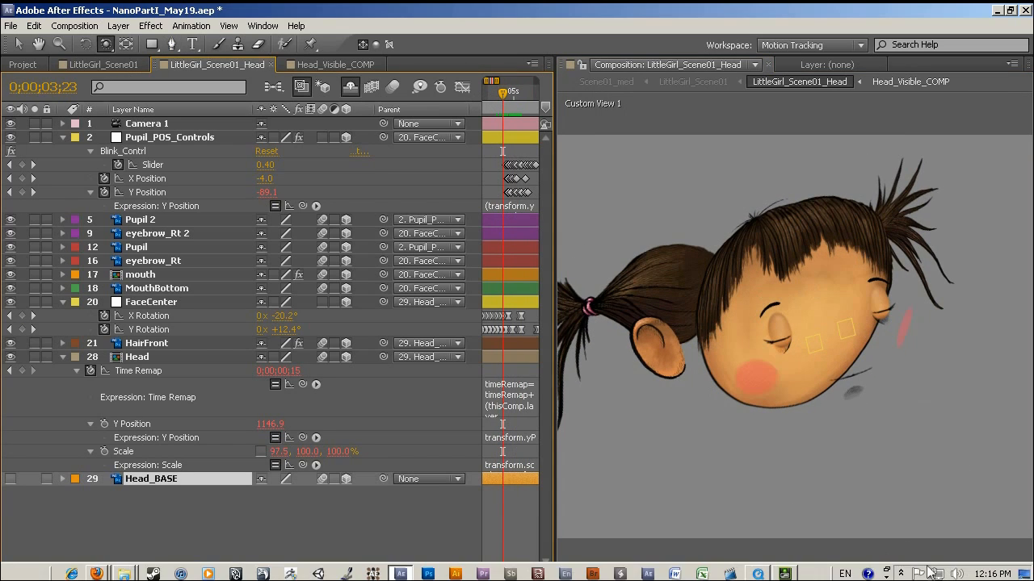
left_click(812, 574)
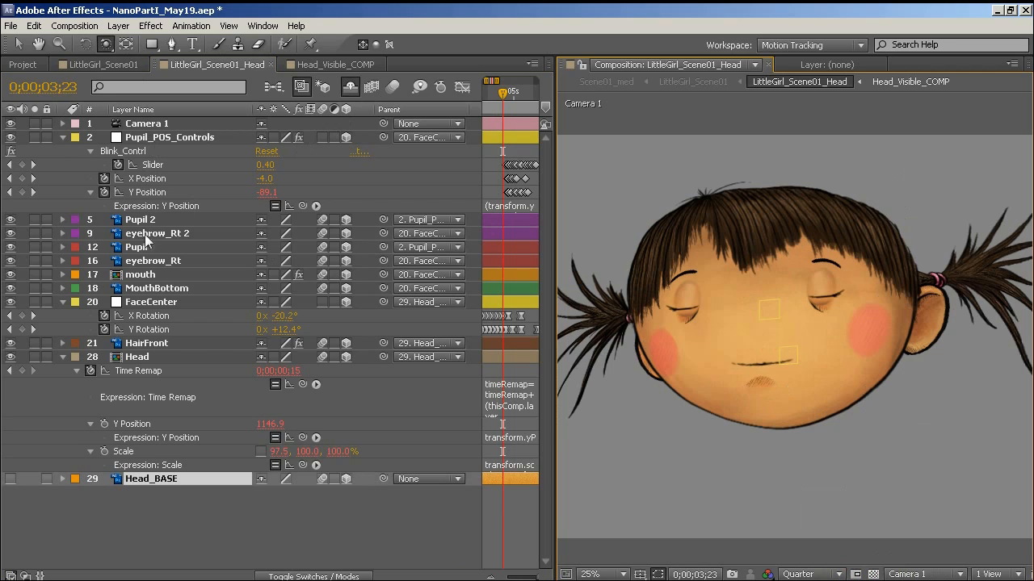
left_click(136, 357)
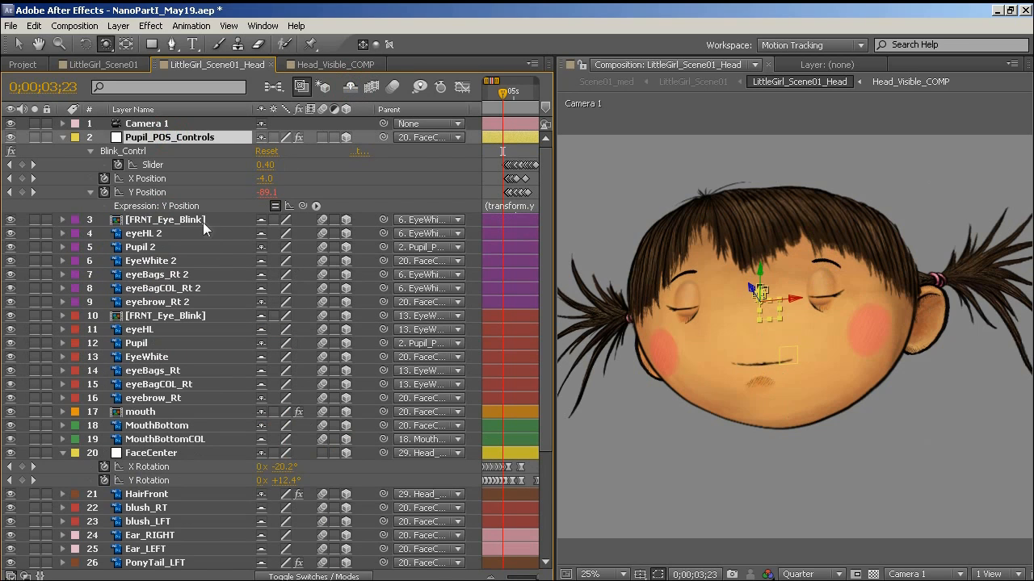
double_click(165, 219)
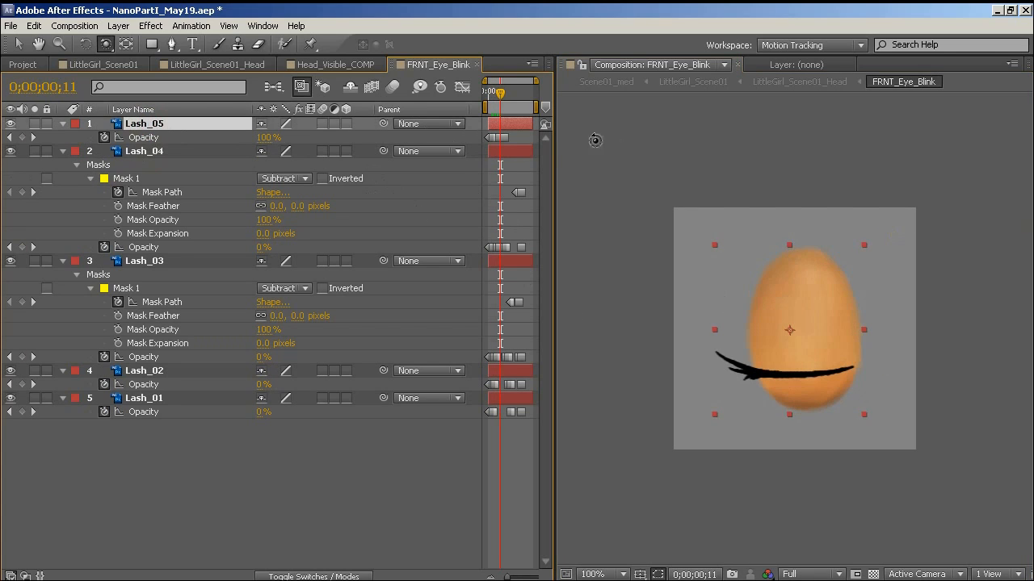
Step: Scrub FRNT_Eye_Blink to frame 24, where only the open upper eyelash shows
left_click_drag(499, 95, 499, 94)
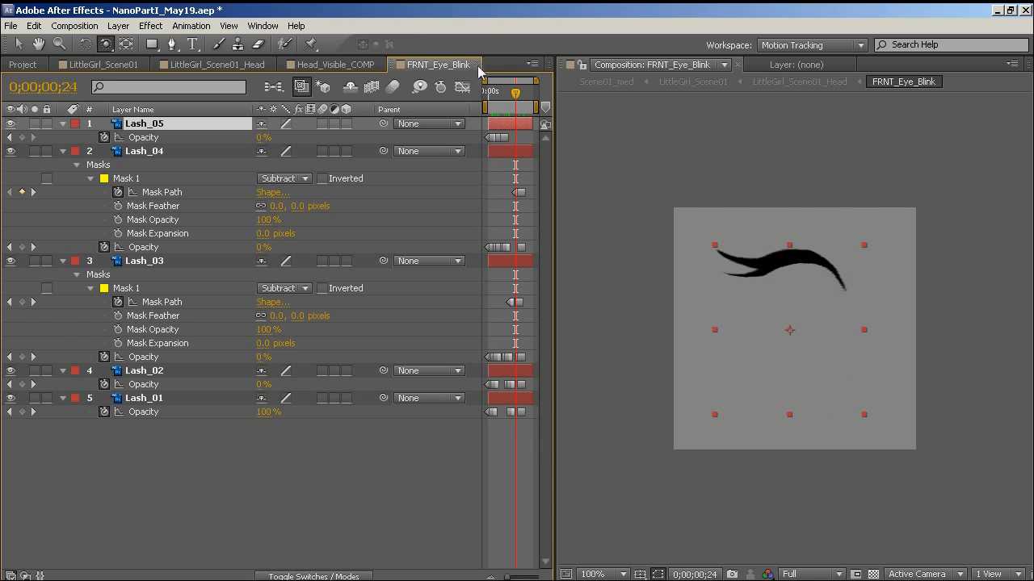
Step: Back in LittleGirl_Scene01_Head, view FRNT_Eye_Blink's Time Remap expression reading Blink_Contrl
left_click(213, 64)
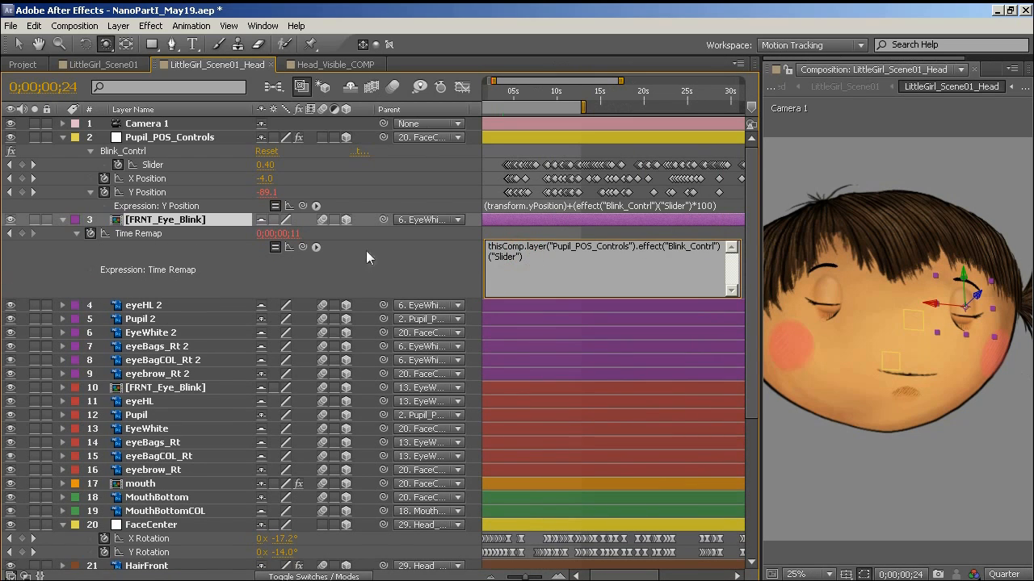
double_click(504, 256)
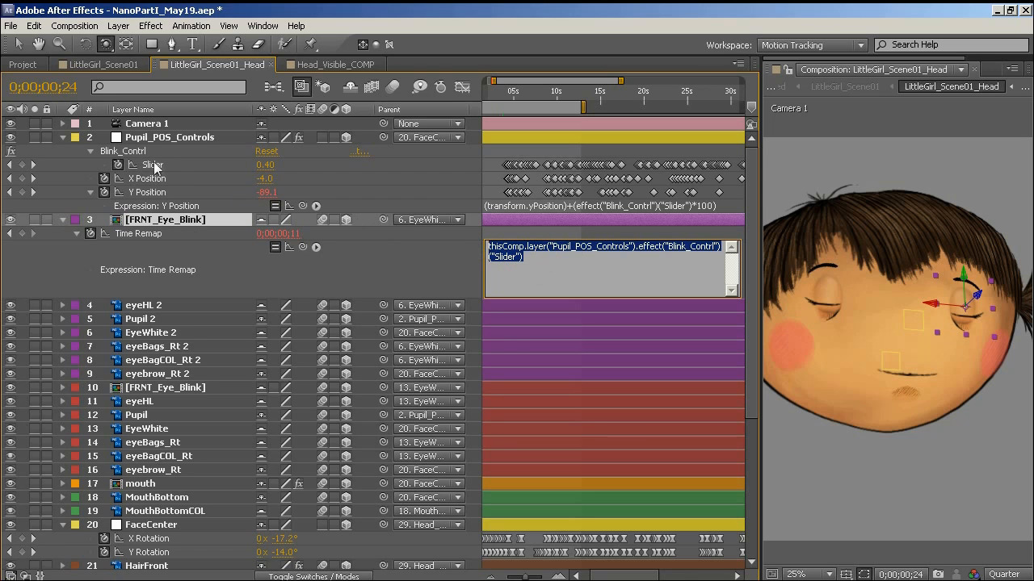
left_click(662, 91)
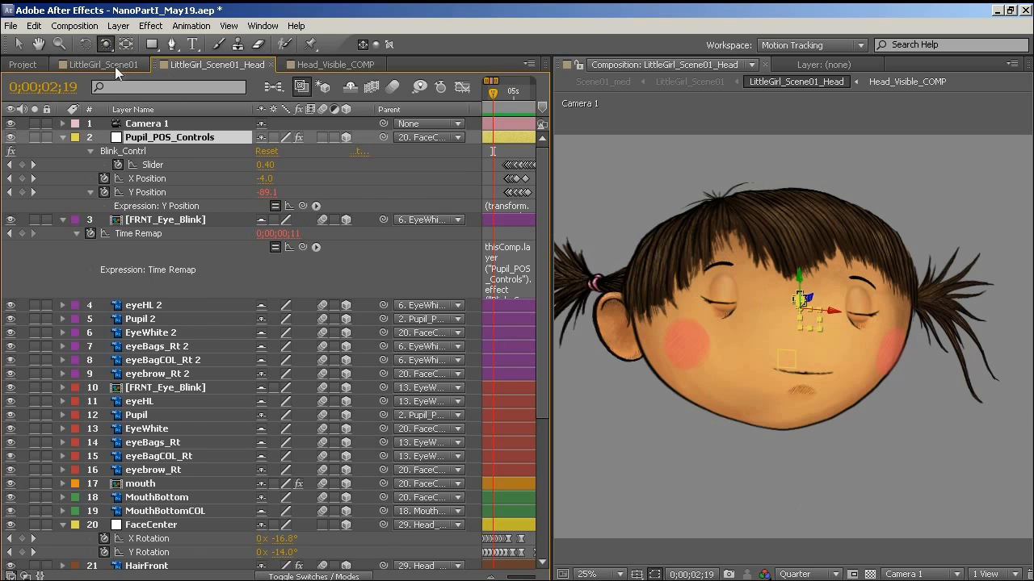
left_click(100, 64)
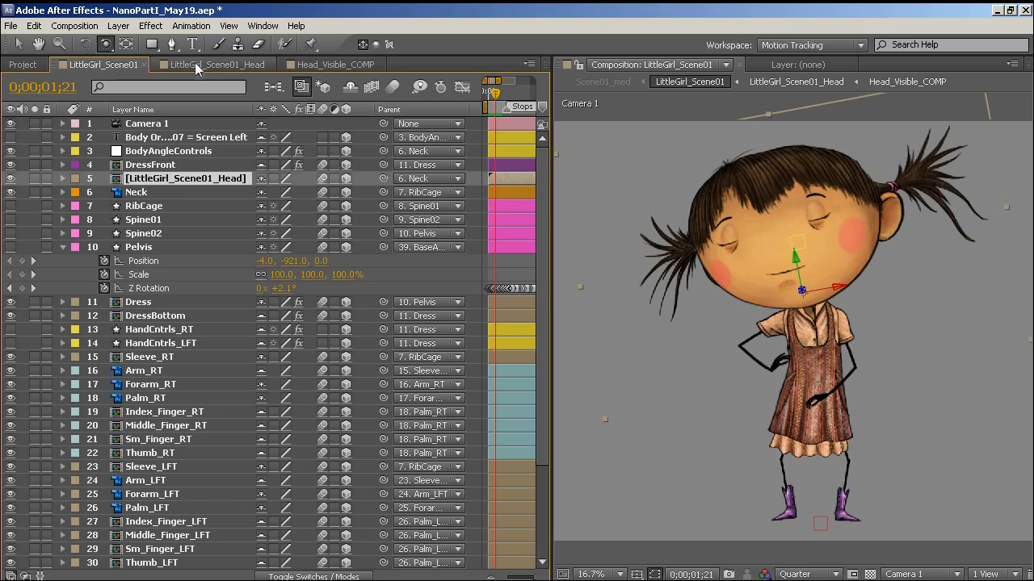
left_click(211, 65)
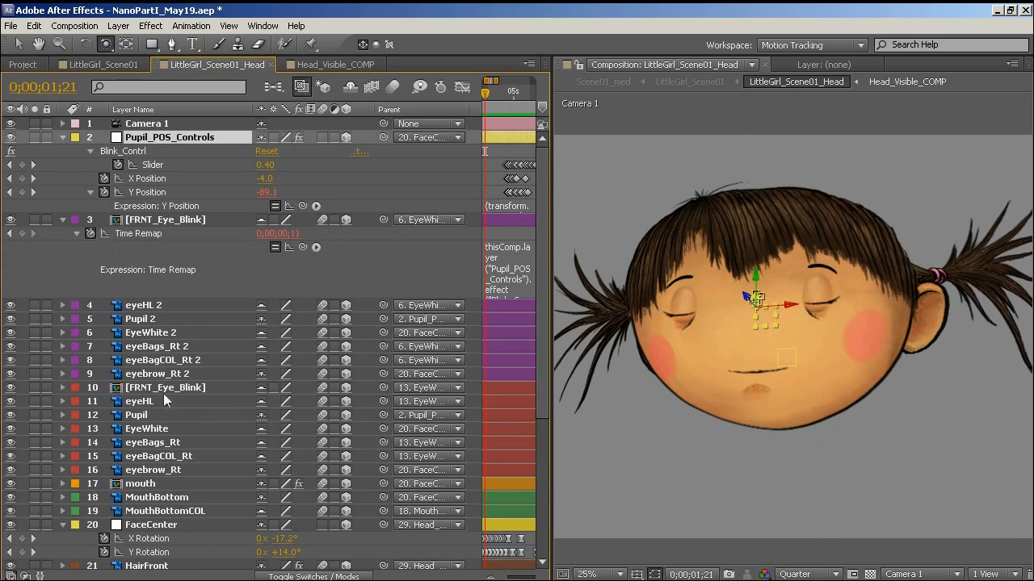
scroll("down", 3)
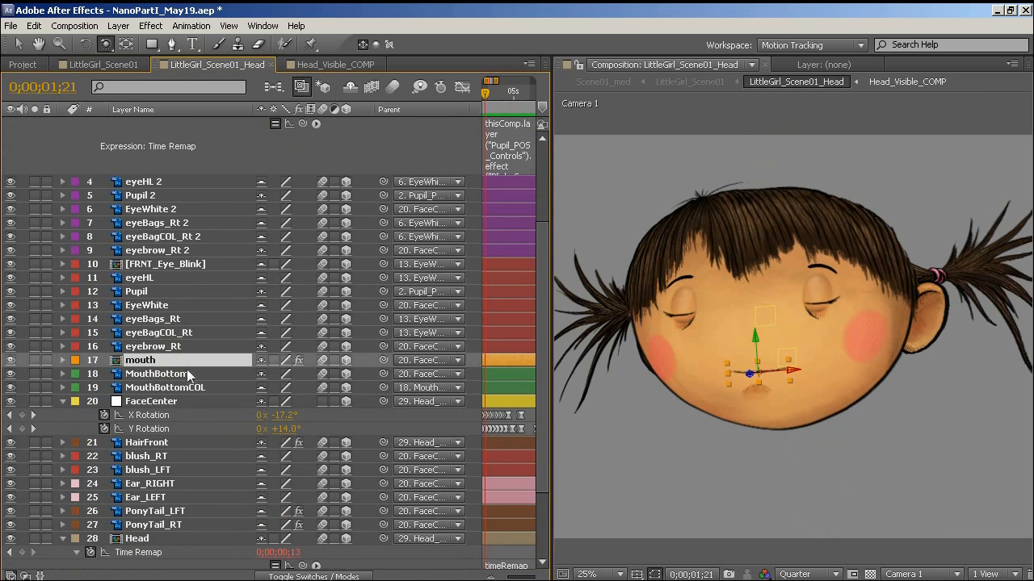
Step: Show the mouth layer's keyed properties, then drag FaceCenter's Y Rotation sideways and back
left_click(62, 360)
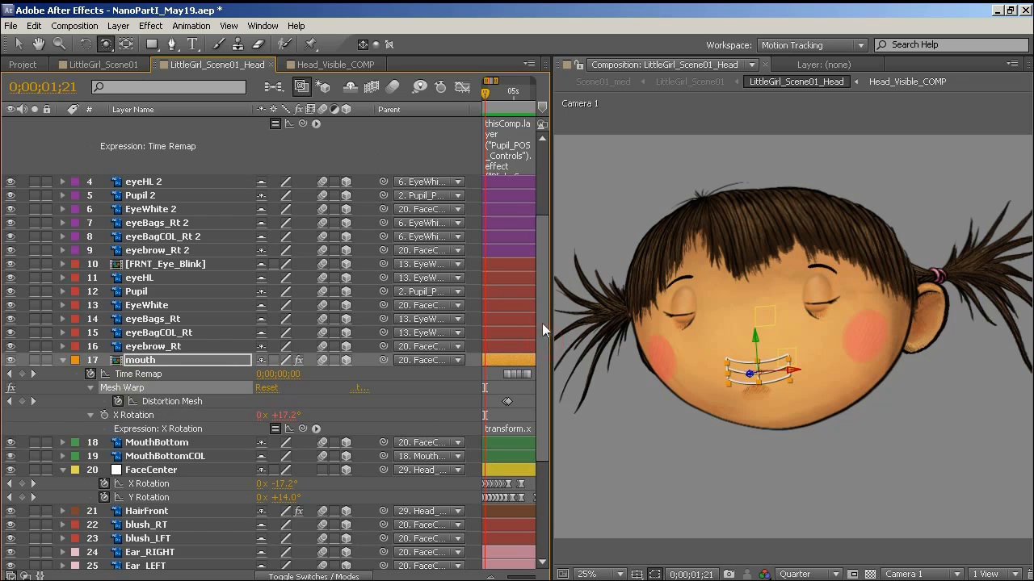
scroll("down", 3)
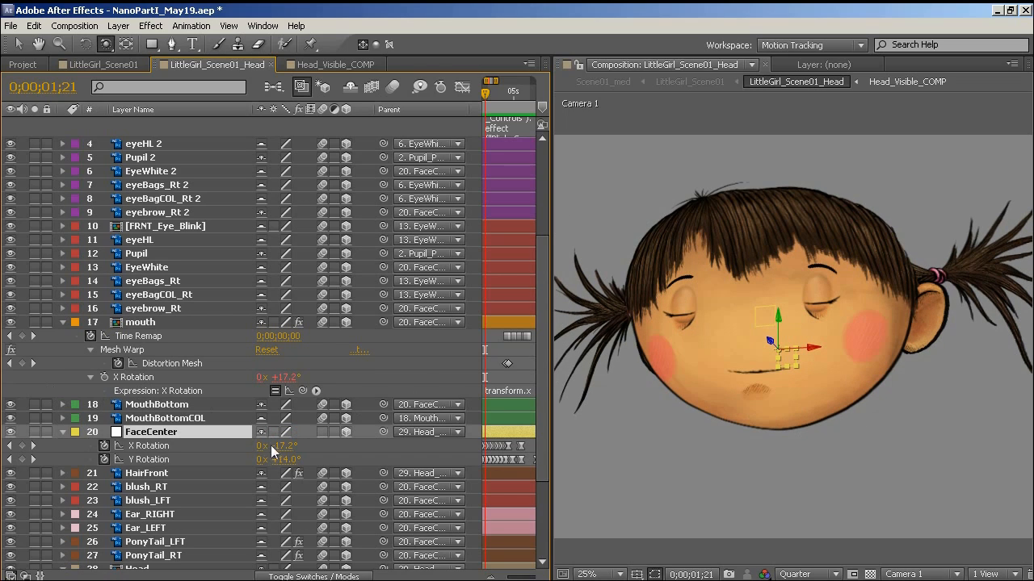
left_click_drag(279, 446, 339, 446)
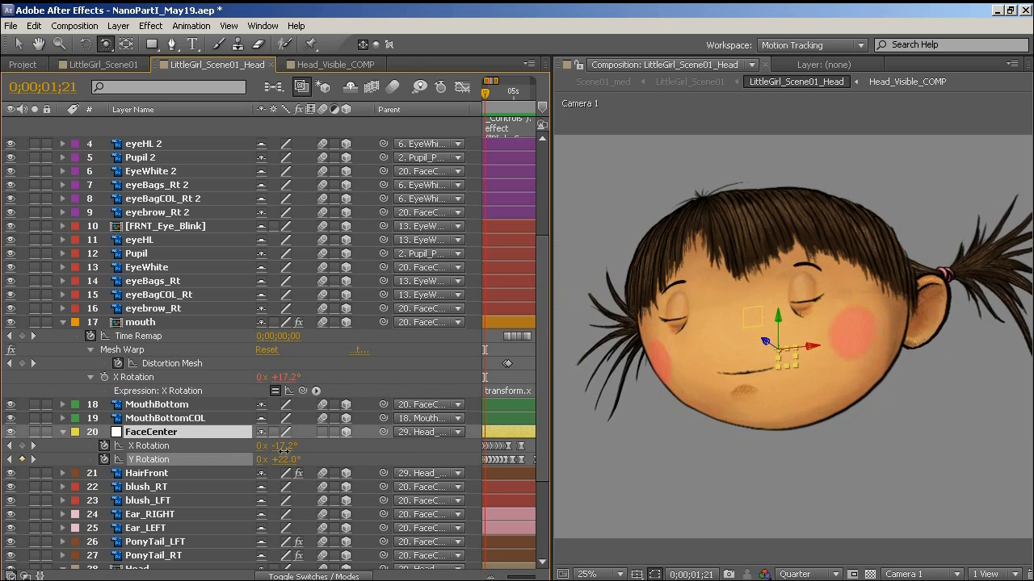
left_click_drag(290, 460, 275, 460)
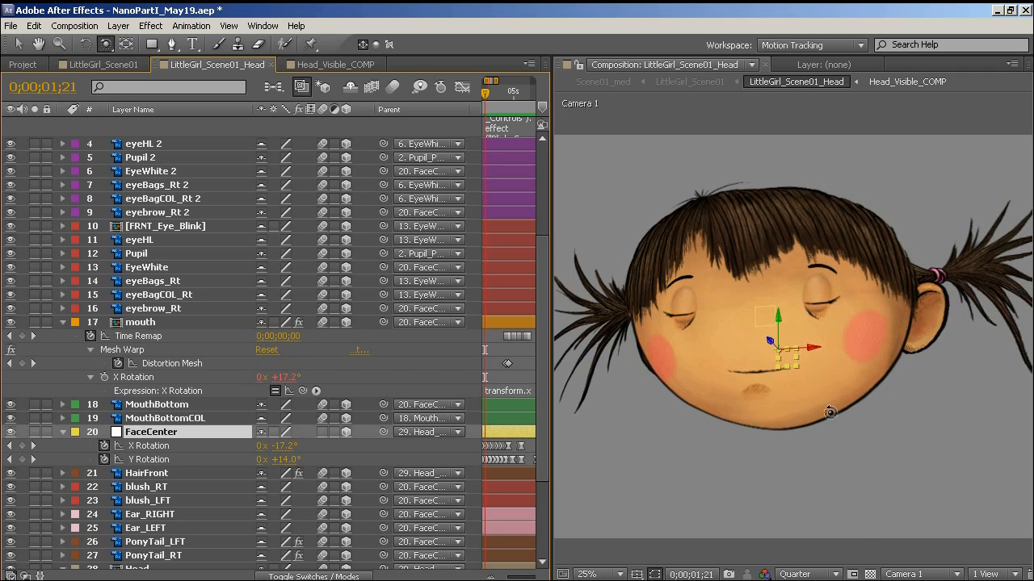
mouse_move(448, 414)
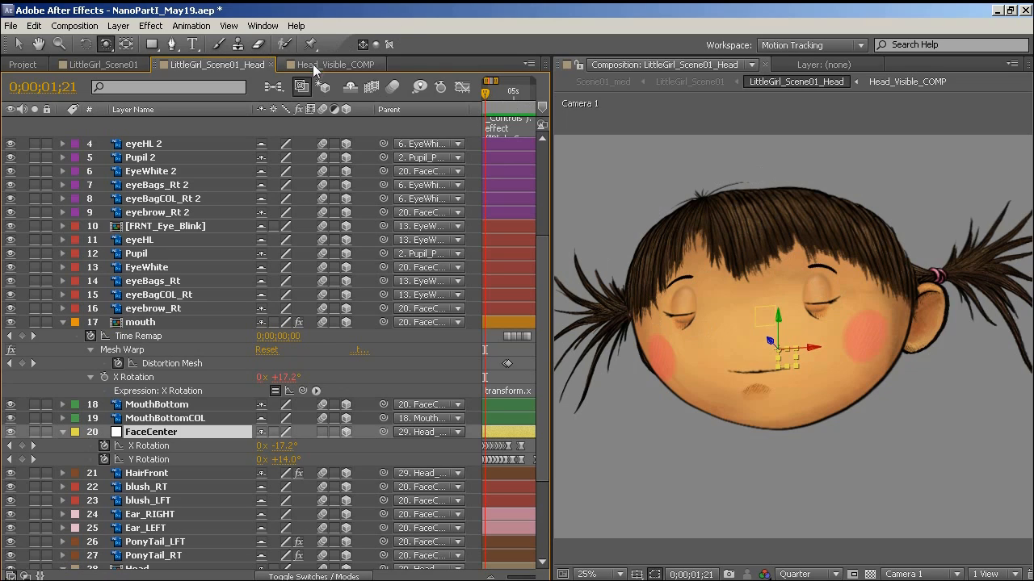
Step: Glance at Head_Visible_COMP, then scrub the head comp to watch the face turn
left_click(332, 64)
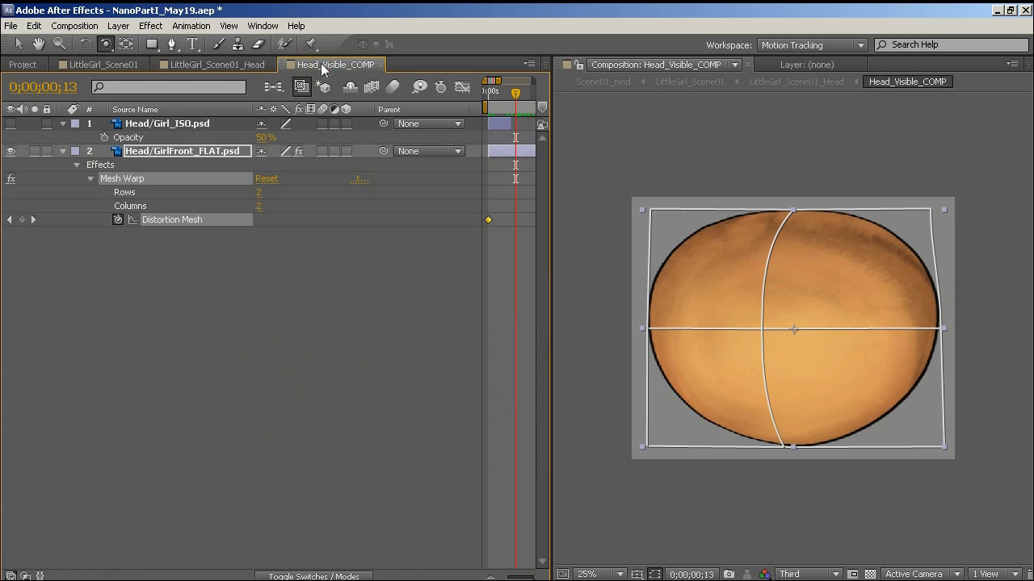
left_click(214, 65)
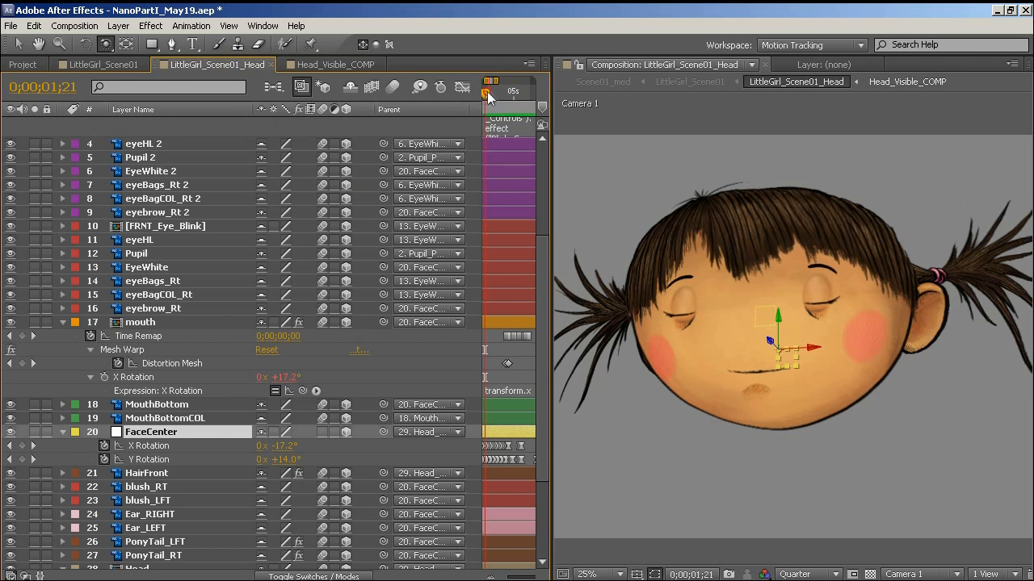
left_click_drag(486, 95, 517, 95)
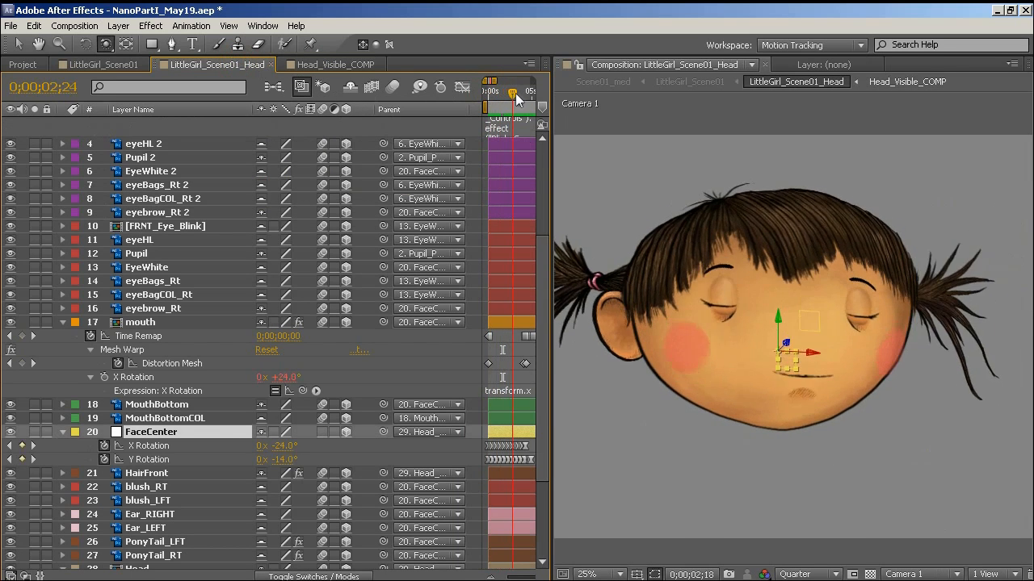
left_click_drag(515, 101, 510, 105)
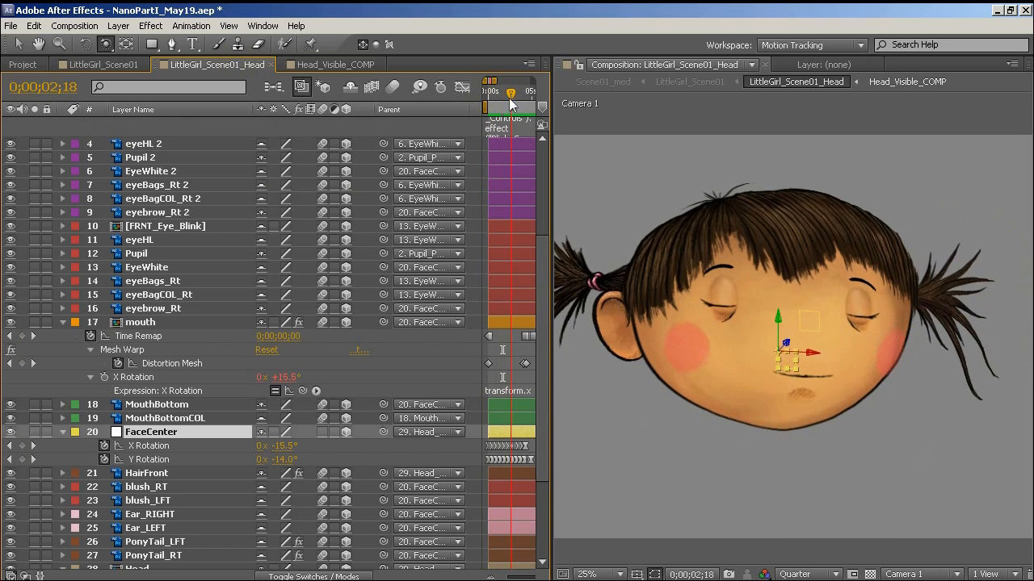